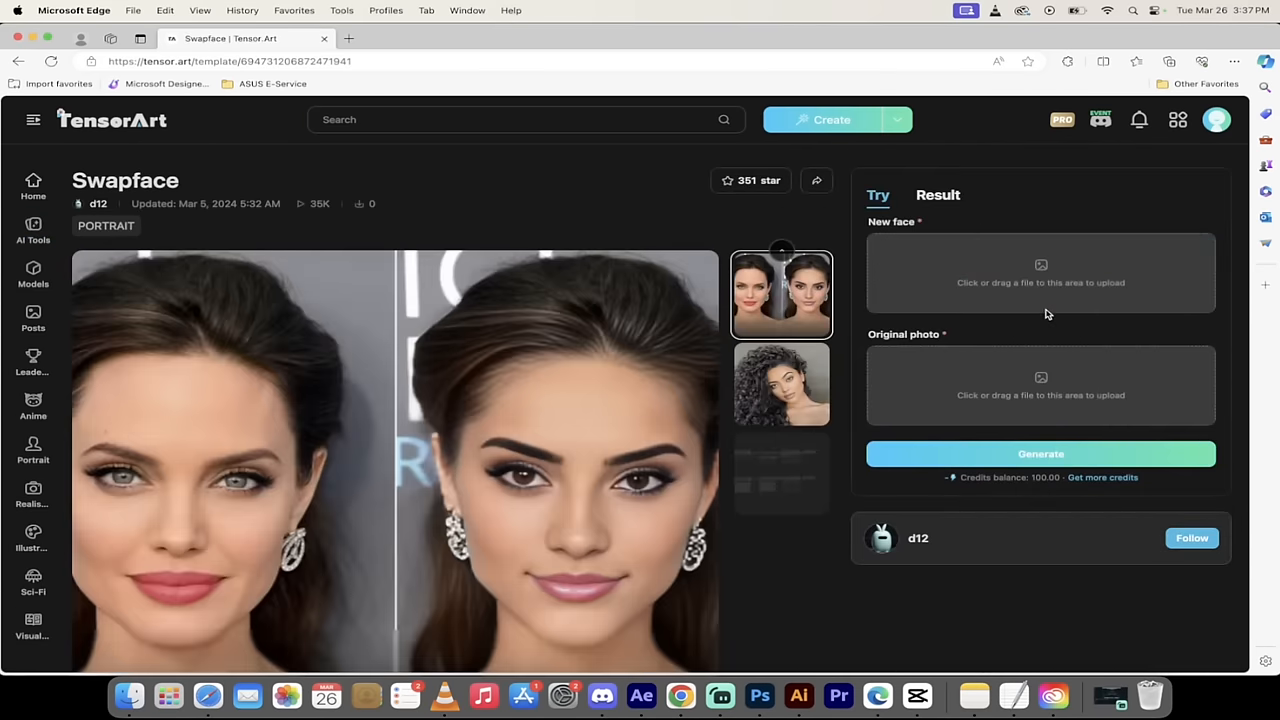
{"action": "scroll", "scroll_direction": "down", "scroll_amount": 3}
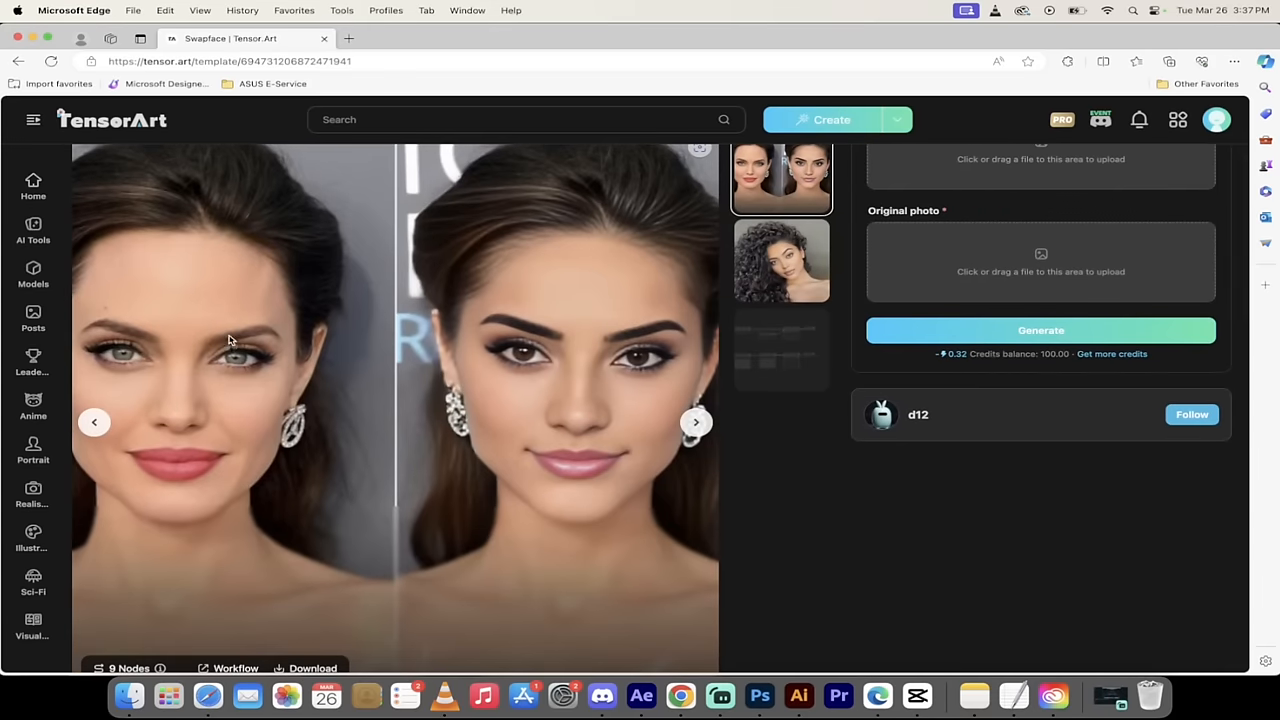
{"action": "scroll", "scroll_direction": "up", "scroll_amount": 3}
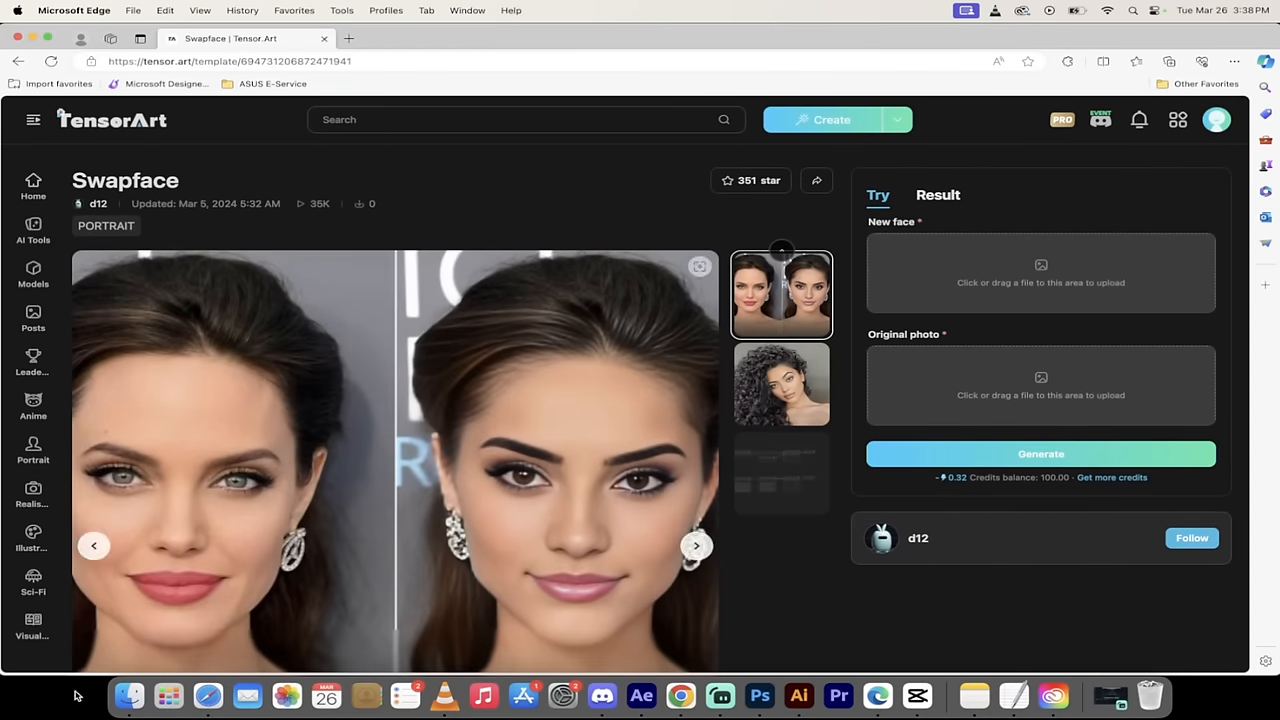
{"action": "mouse_move", "coordinate": [122, 707]}
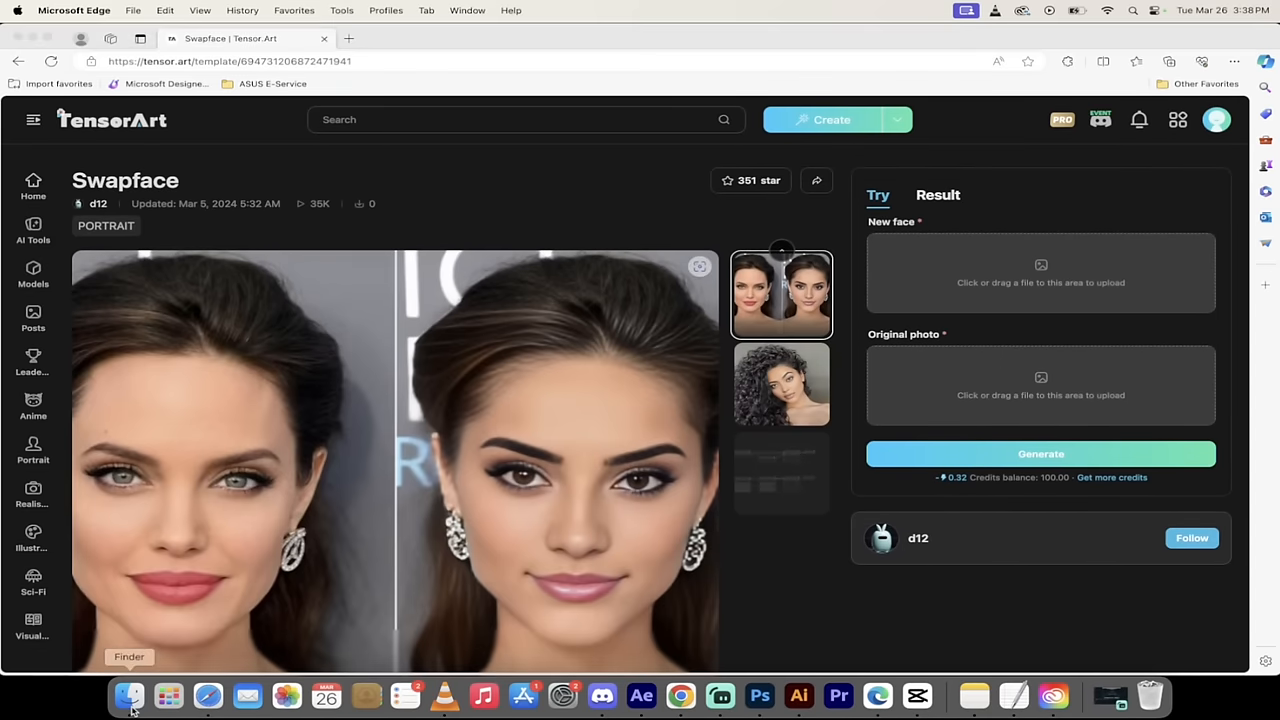